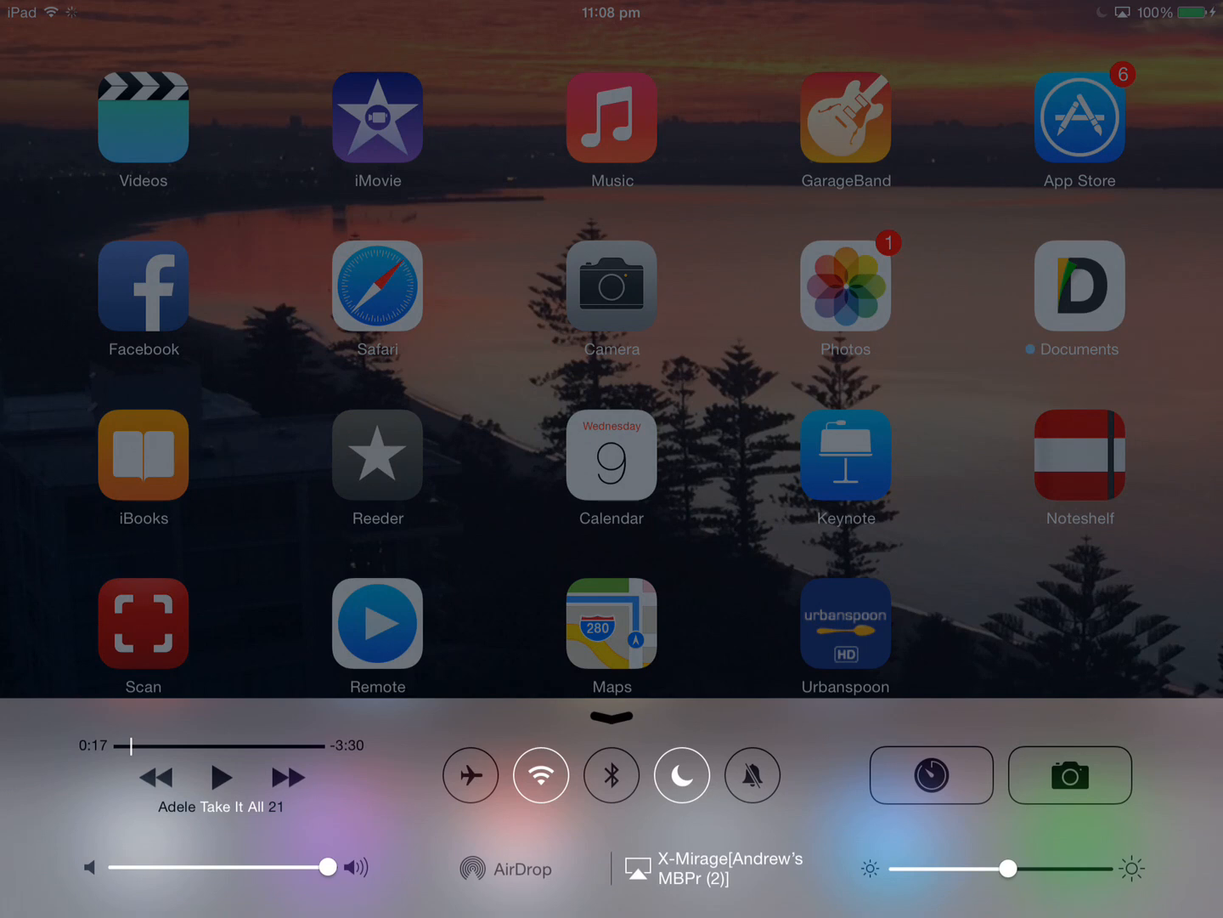
Close Control Center to reveal the first home screen of apps
{"action": "left_click", "coordinate": [714, 866]}
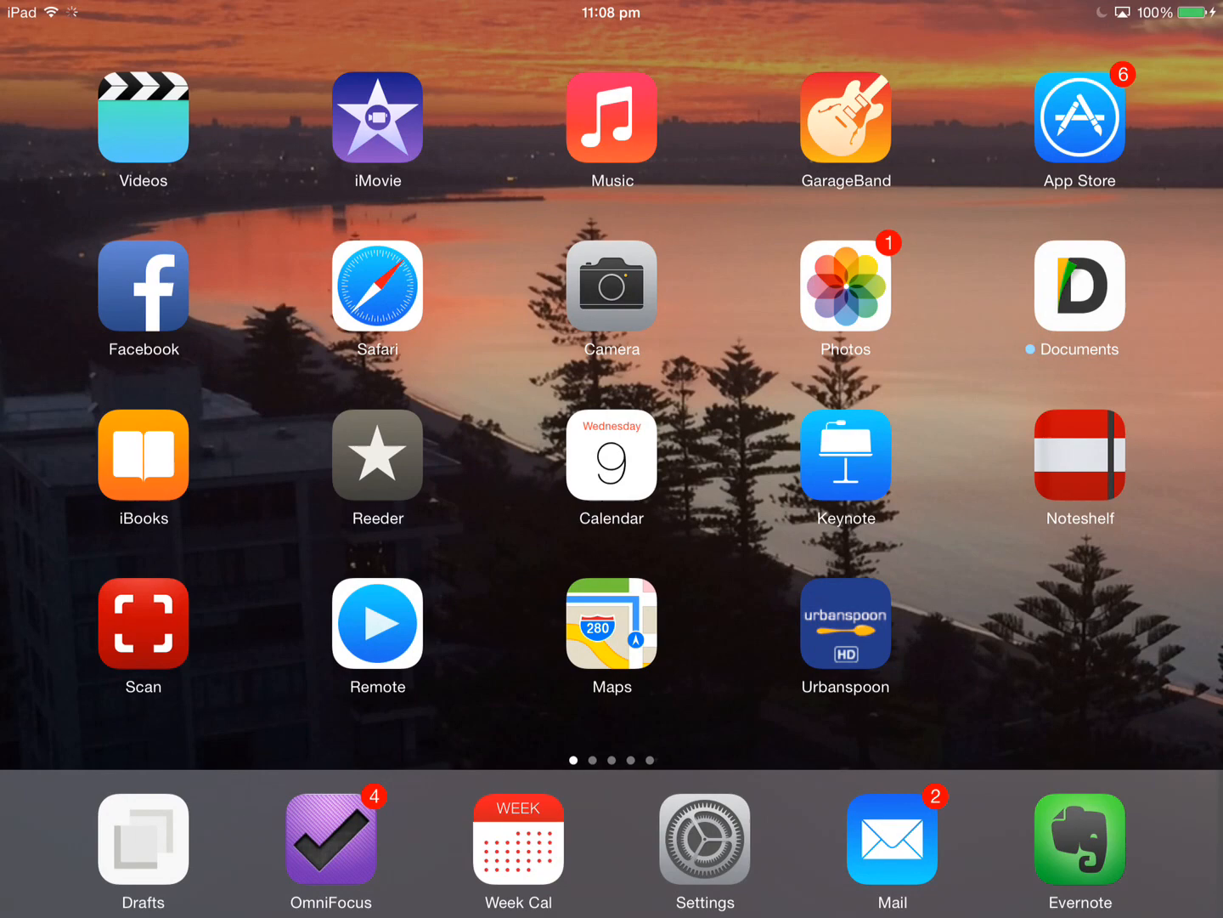
Swipe through the home screens to the last page with Sky Guide and Star Walk
{"action": "scroll", "scroll_direction": "left", "scroll_amount": 3}
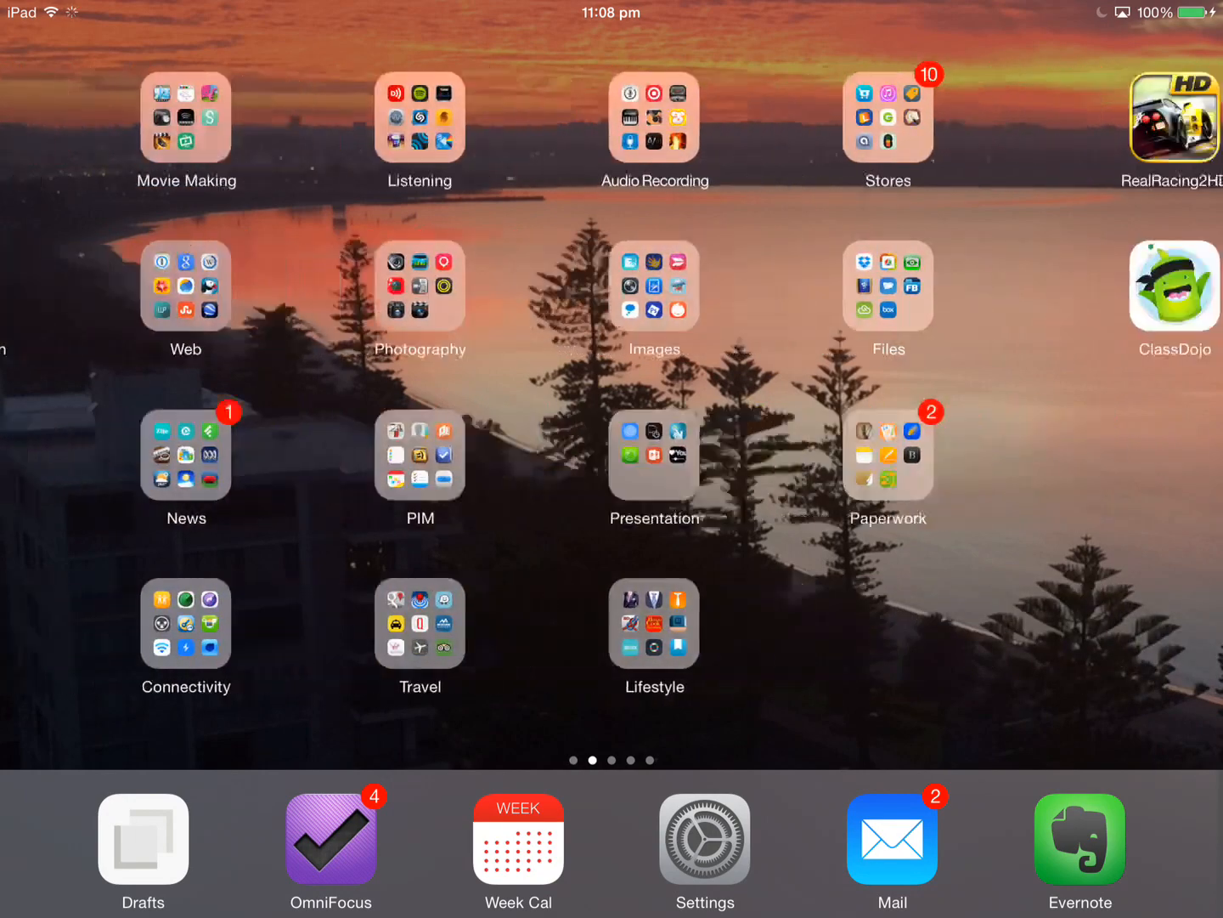
{"action": "scroll", "scroll_direction": "left", "scroll_amount": 3}
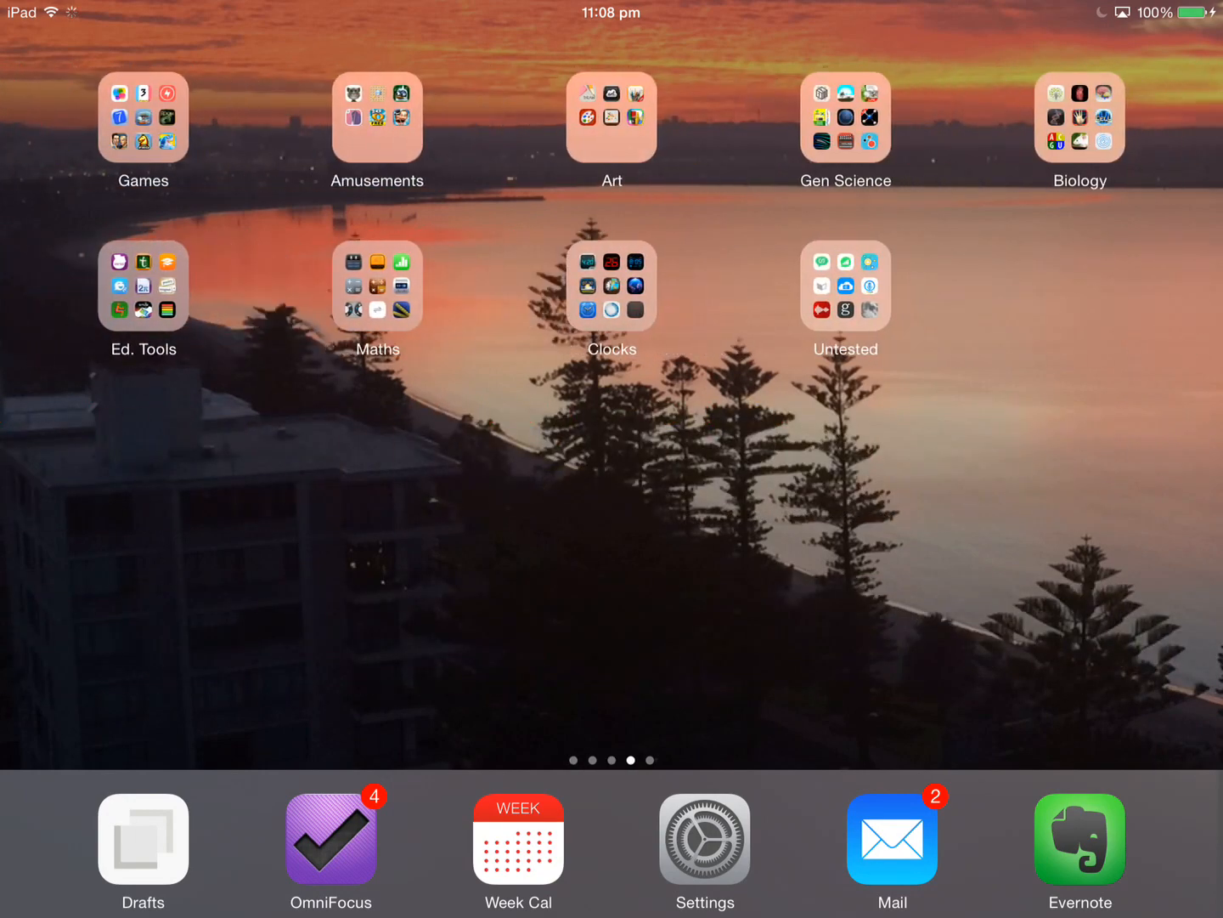
{"action": "scroll", "scroll_direction": "left", "scroll_amount": 3}
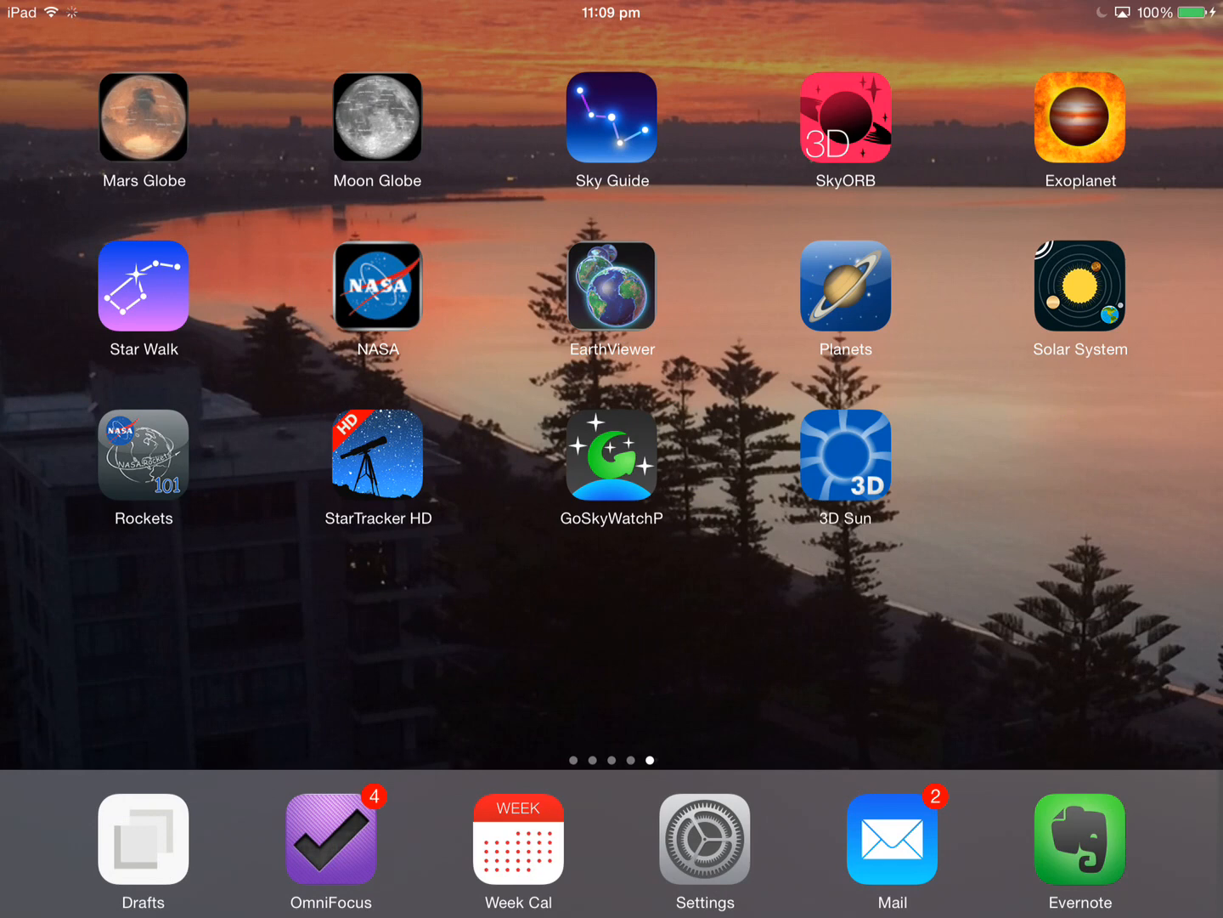
Browse Settings > General > Keyboard > Add New Keyboard language list, then return home
{"action": "left_click", "coordinate": [704, 841]}
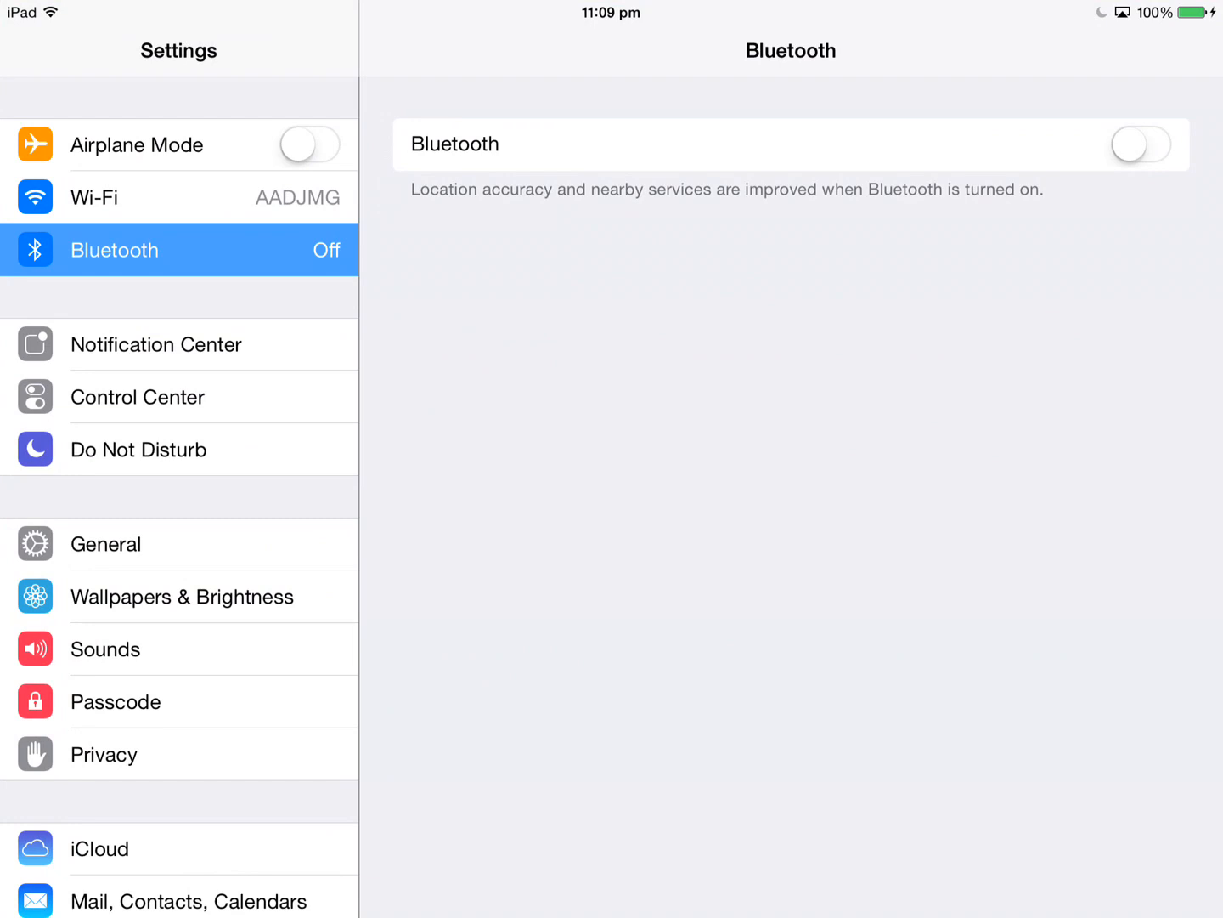
{"action": "left_click", "coordinate": [105, 544]}
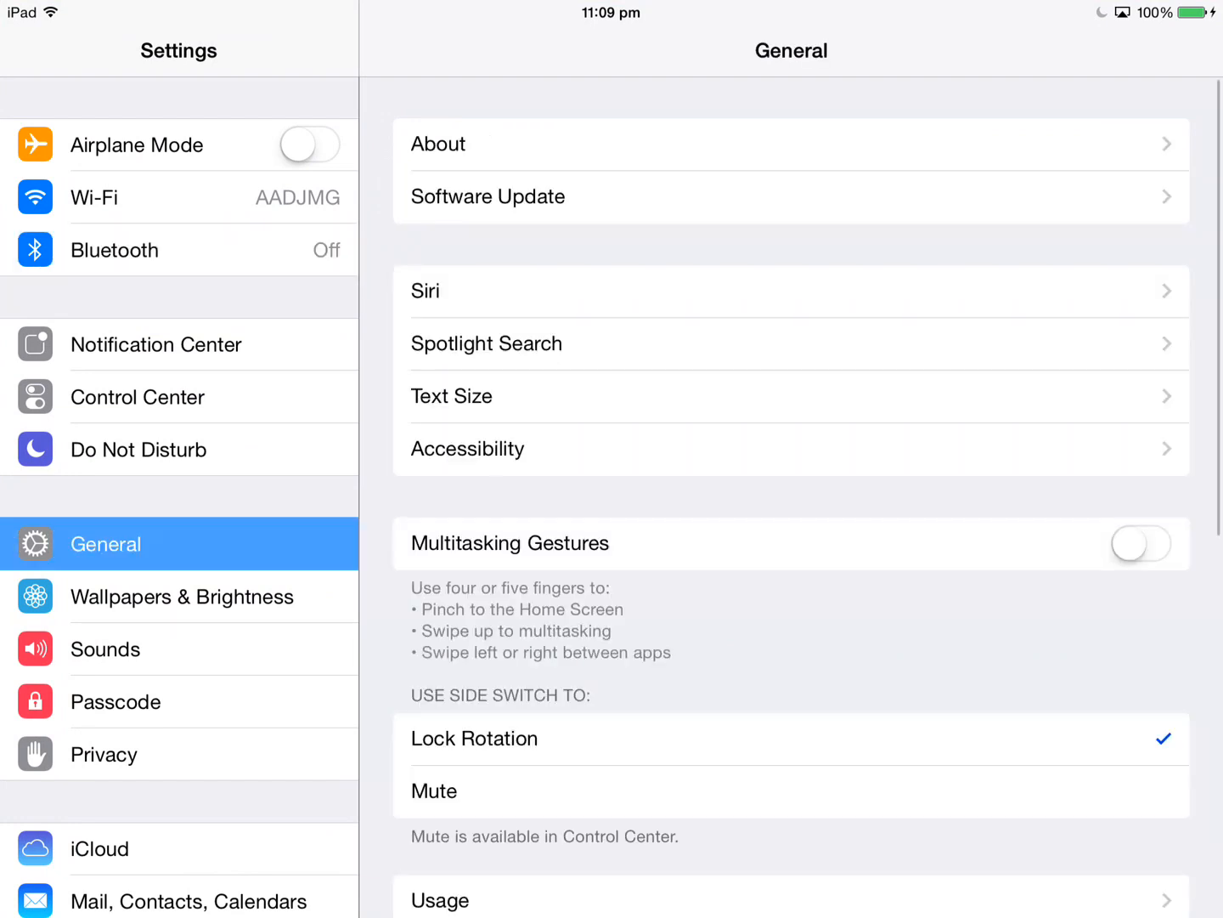
{"action": "scroll", "scroll_direction": "down", "scroll_amount": 3}
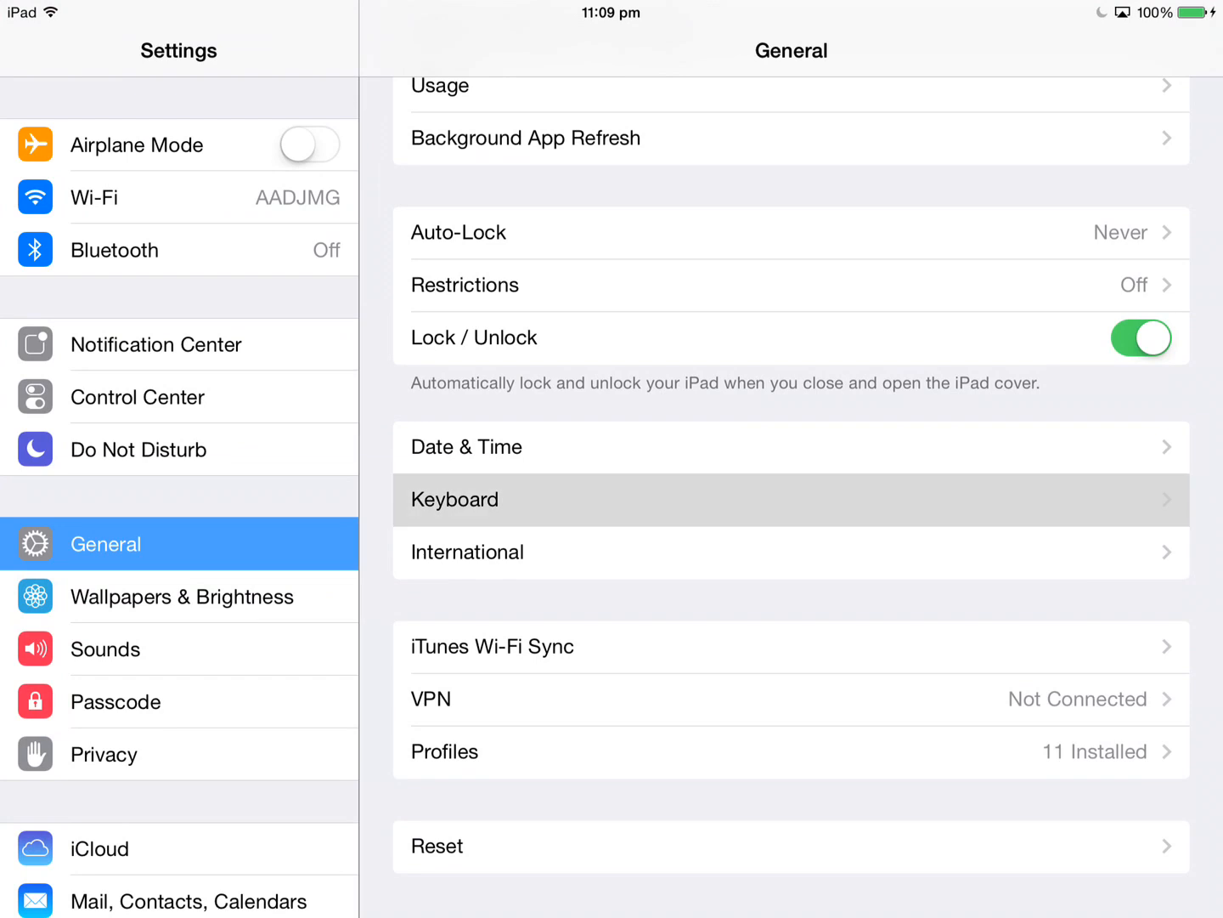
{"action": "left_click", "coordinate": [455, 499]}
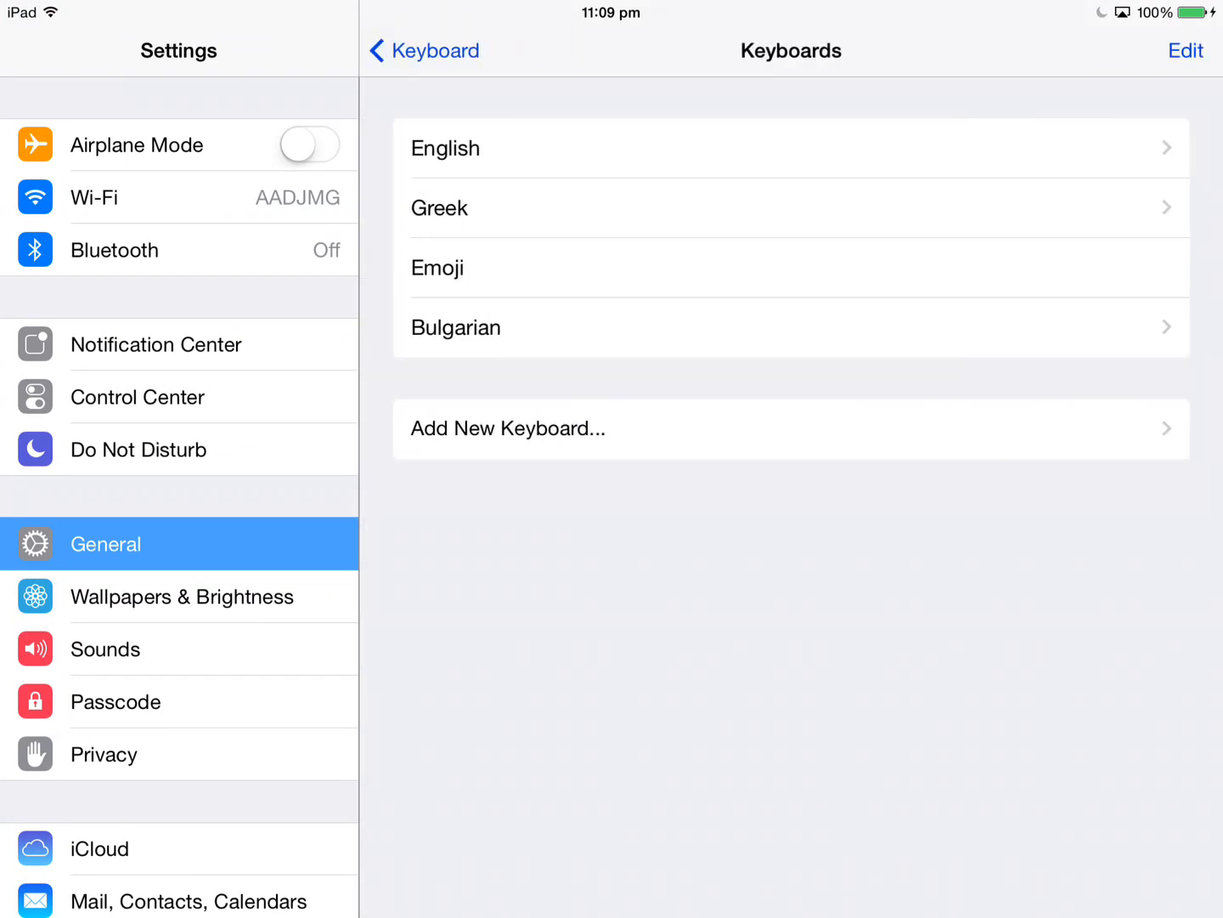
{"action": "left_click", "coordinate": [507, 428]}
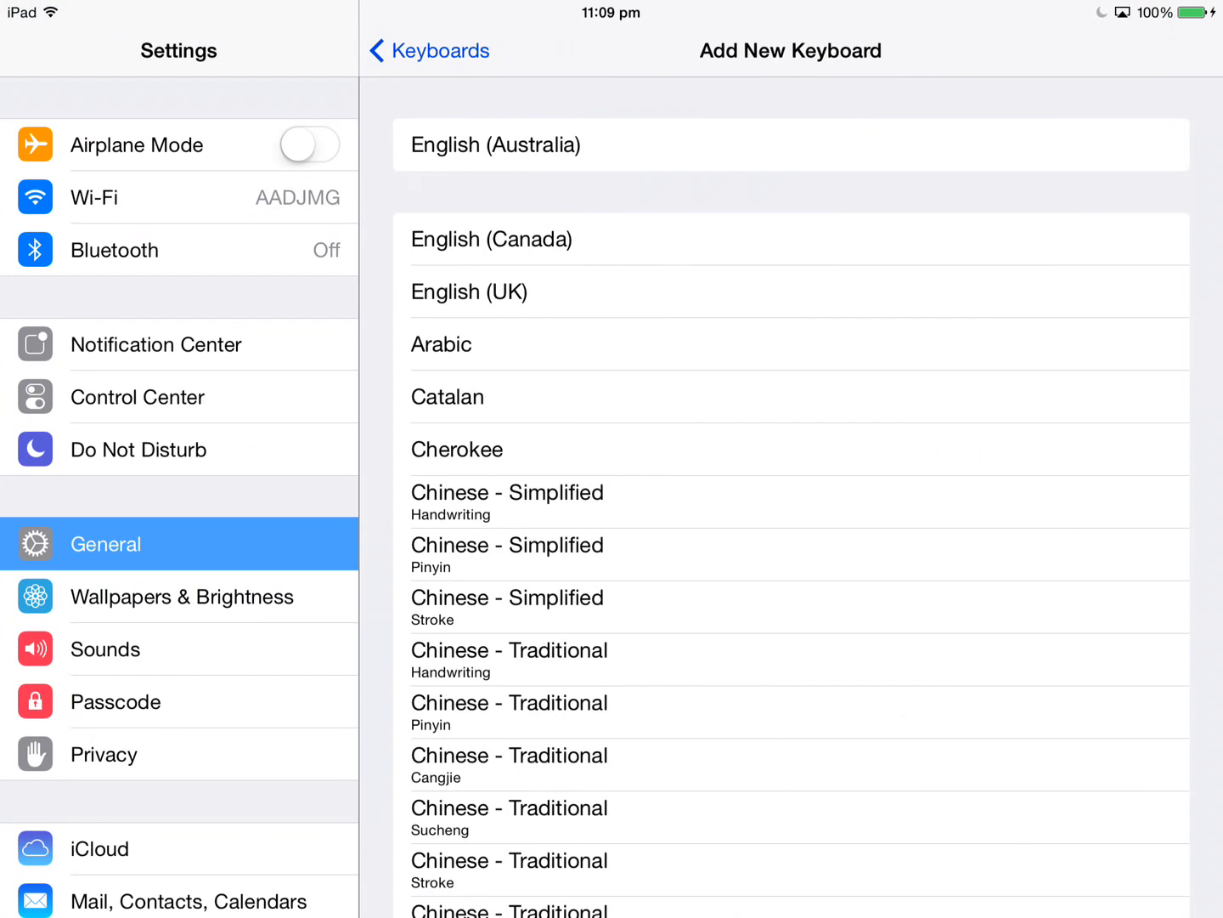
{"action": "key", "text": "home"}
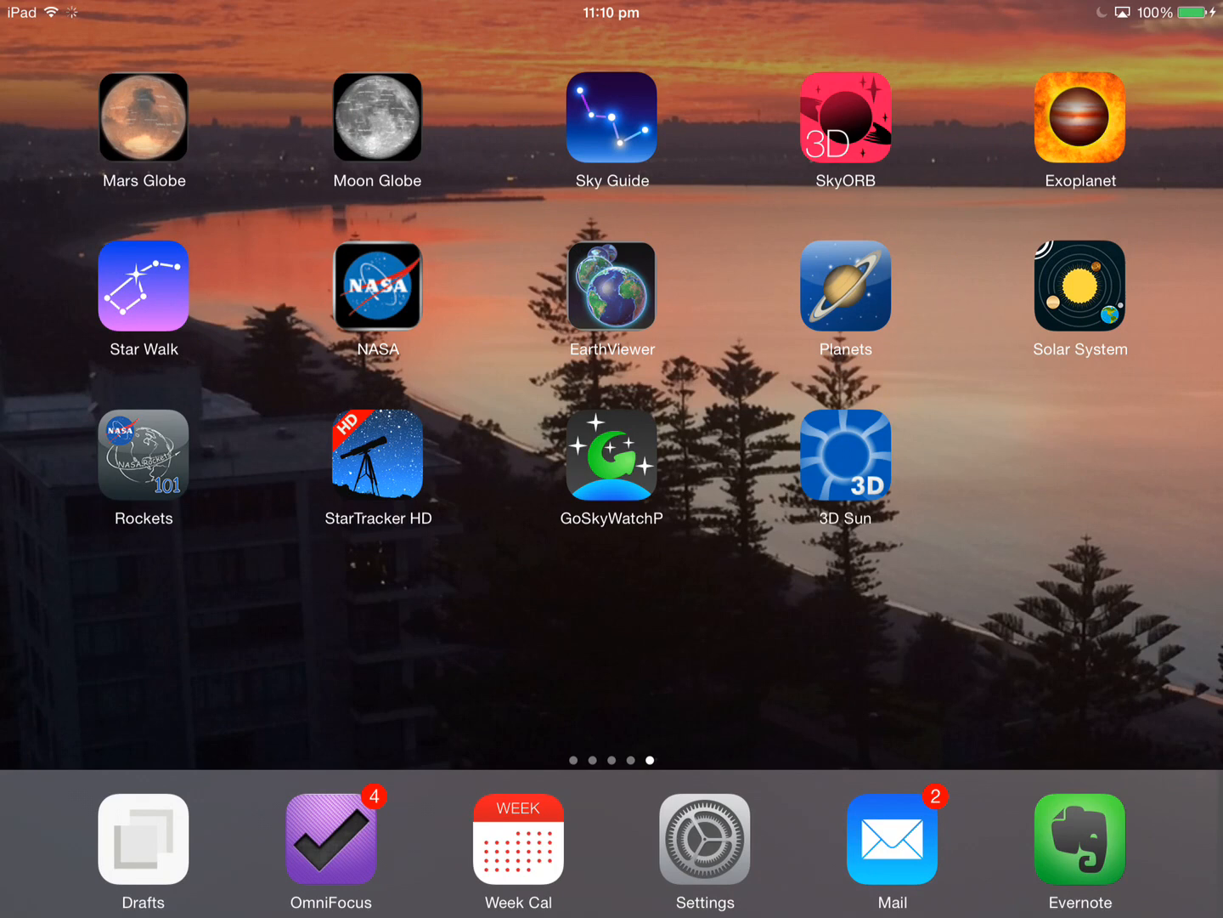
Launch Sky Guide to show the night sky map with Virgo, Mars and Saturn
{"action": "left_click", "coordinate": [612, 116]}
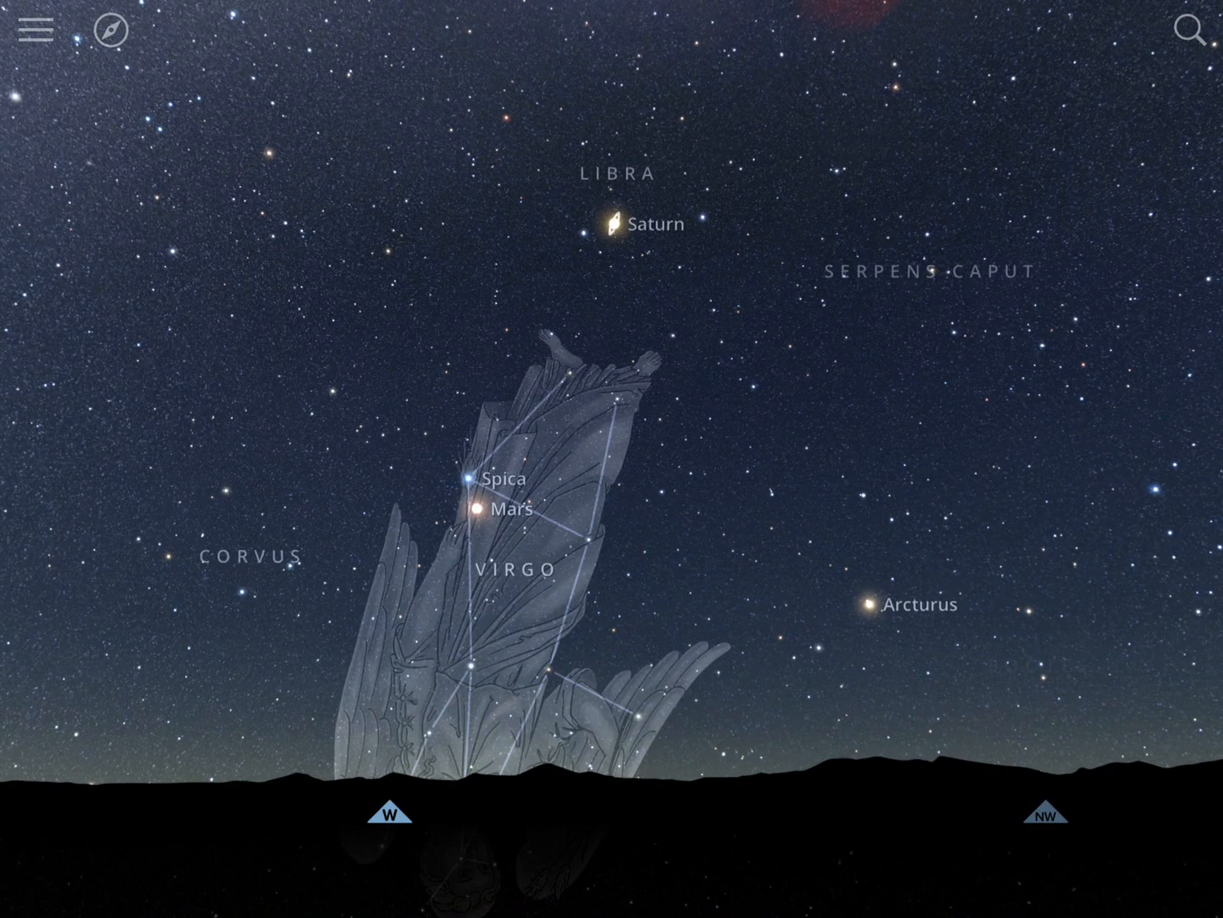
Pan the sky map to Grus, Tucana and Phoenix, then return to the home screen
{"action": "left_click_drag", "start_coordinate": [850, 425], "coordinate": [340, 425]}
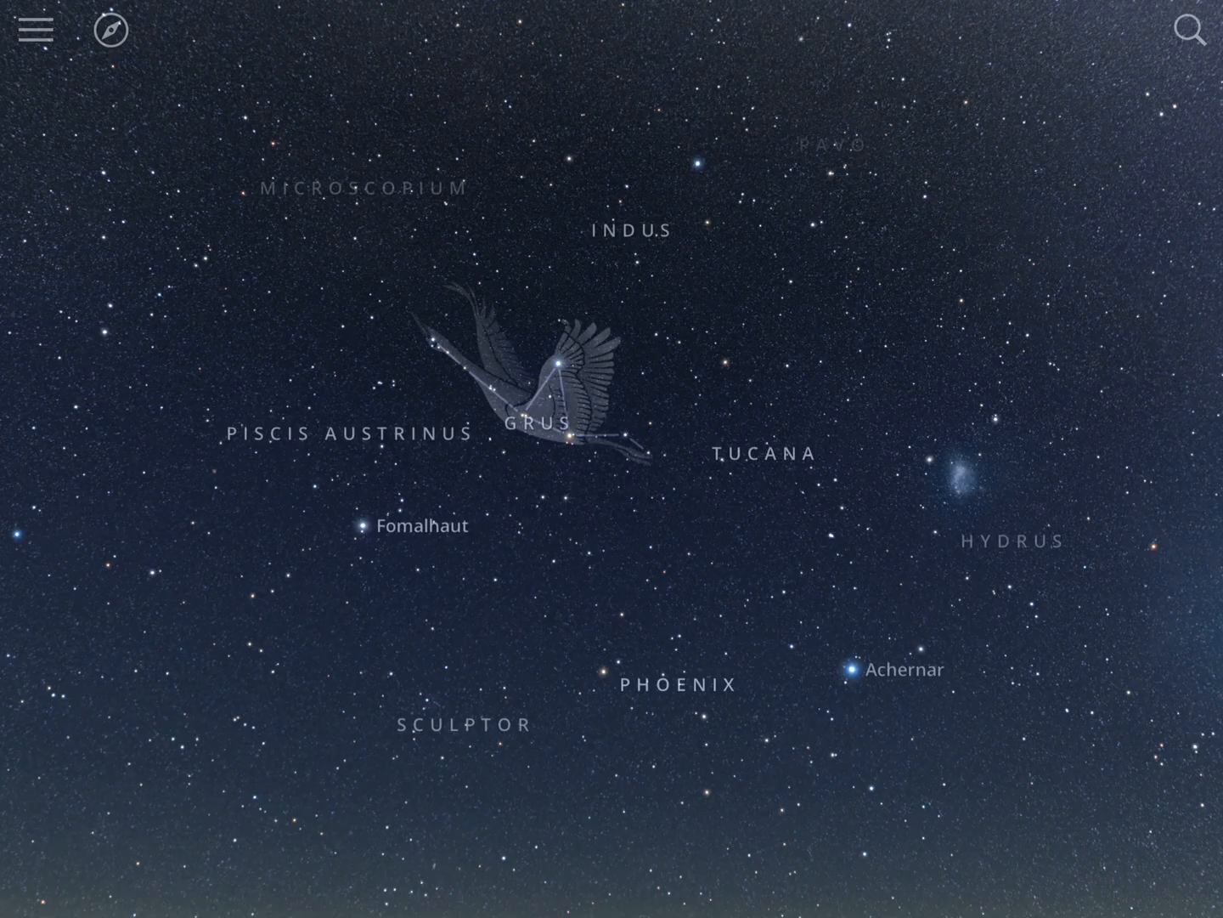
{"action": "key", "text": "home"}
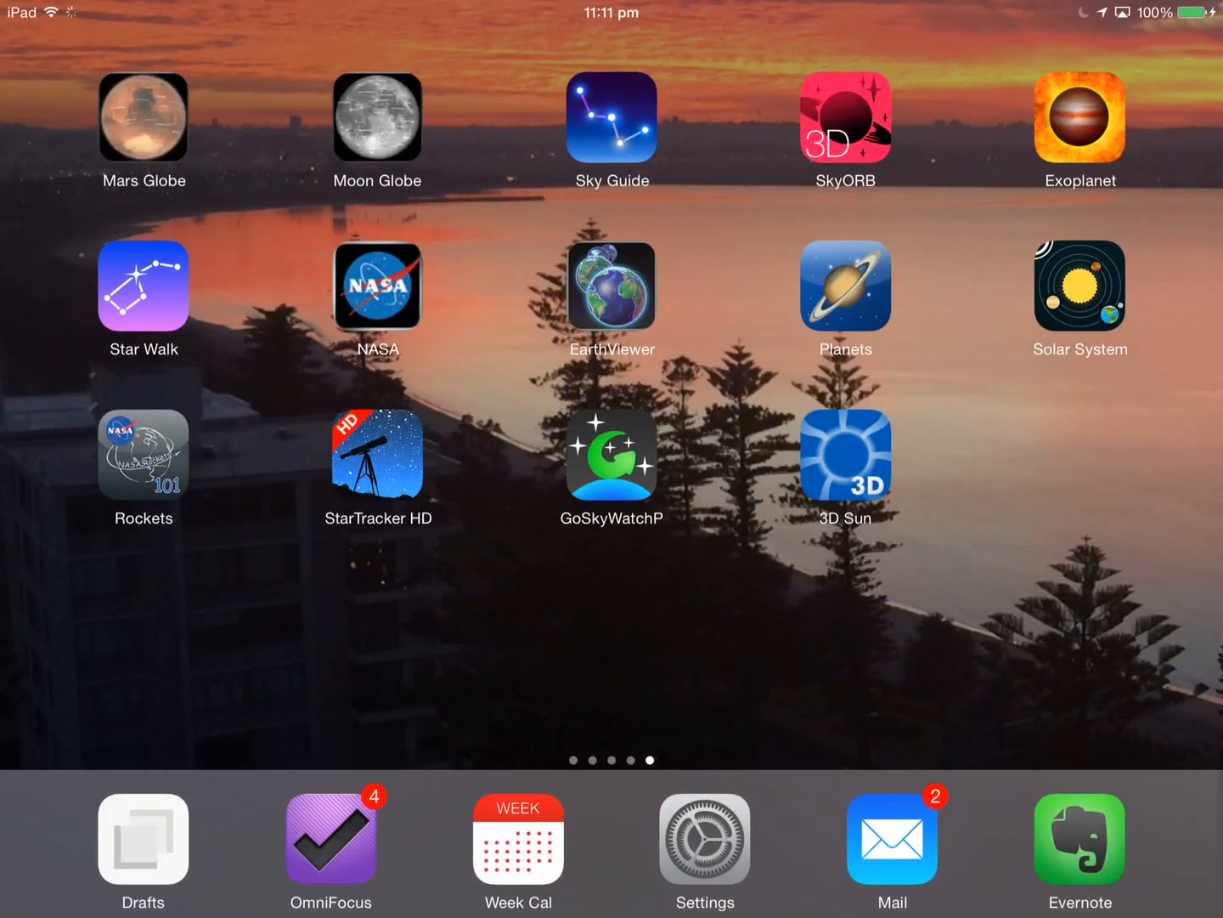